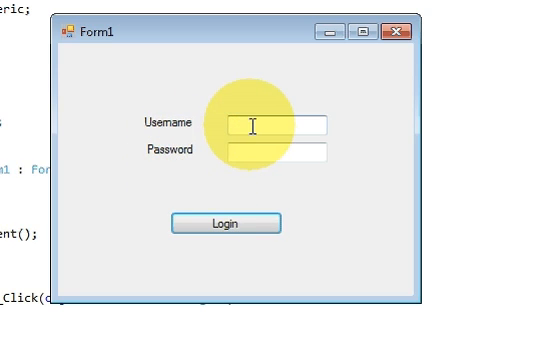
text(2)
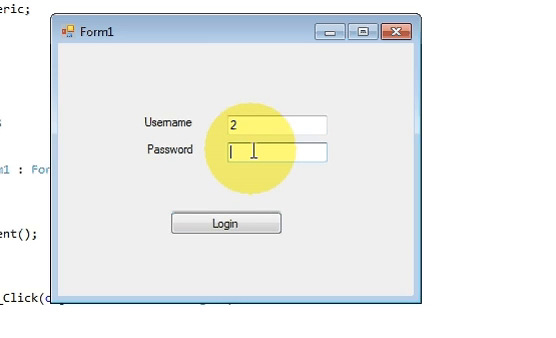
text(2)
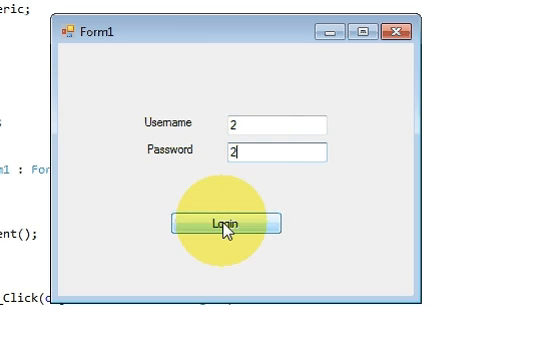
click(228, 222)
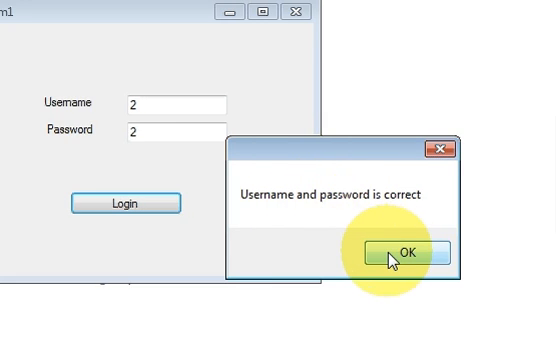
click(404, 252)
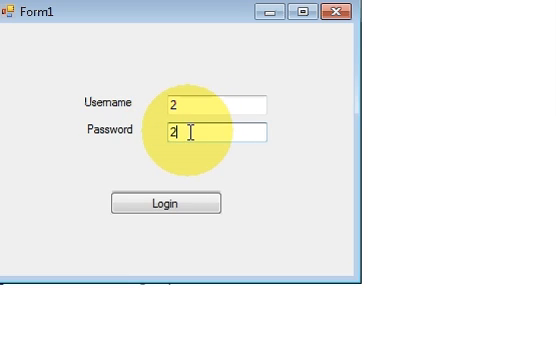
text(2222)
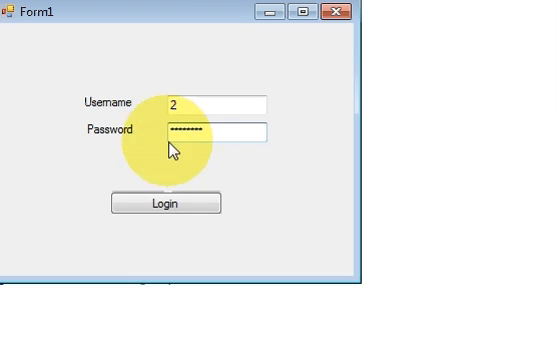
mouse_move(180, 152)
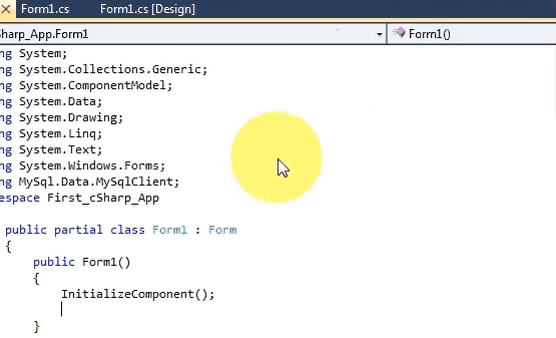
mouse_move(178, 132)
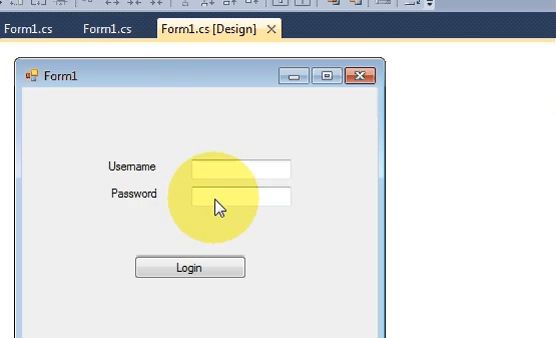
Step: Jump from the Login button to Form1 code and select InitializeComponent in the constructor
click(240, 192)
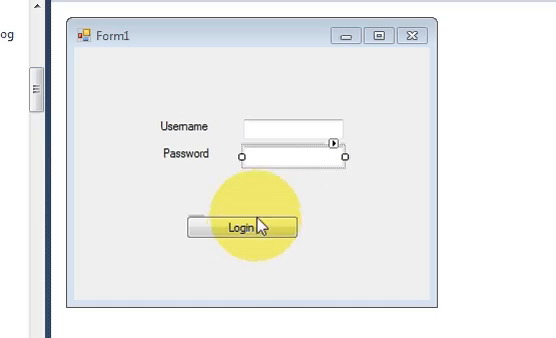
double_click(236, 228)
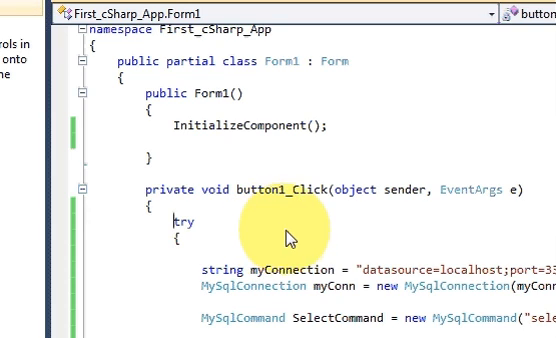
scroll(up, 3)
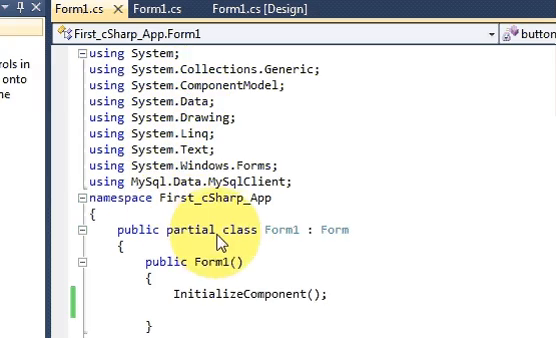
scroll(down, 3)
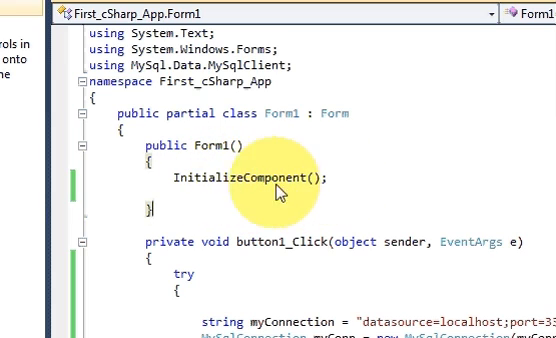
mouse_move(170, 156)
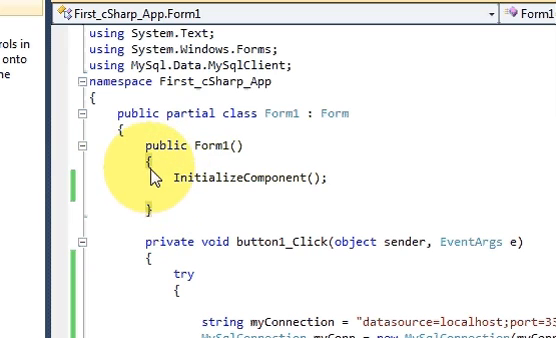
mouse_move(210, 178)
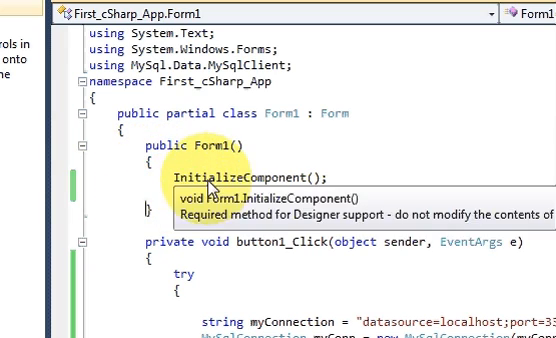
double_click(242, 176)
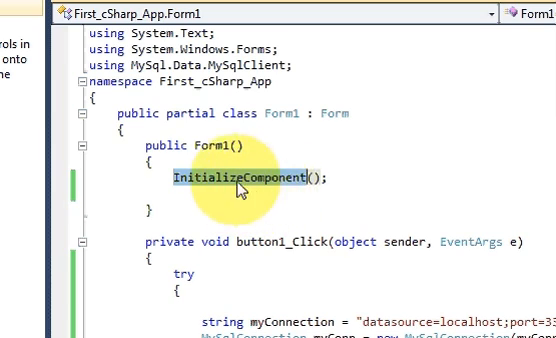
mouse_move(264, 190)
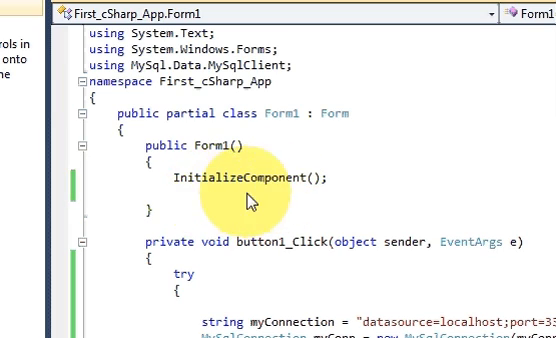
Step: Add password_txt.PasswordChar='$'; after InitializeComponent in the Form1 constructor
text(password_txt)
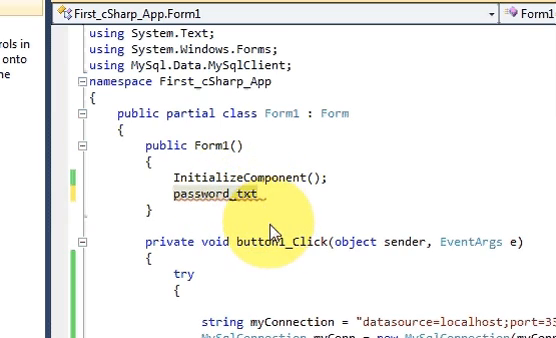
text(.)
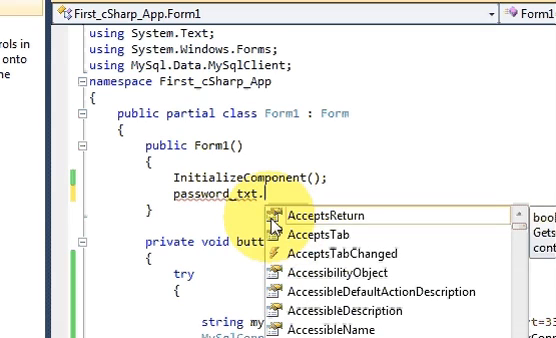
text(pa)
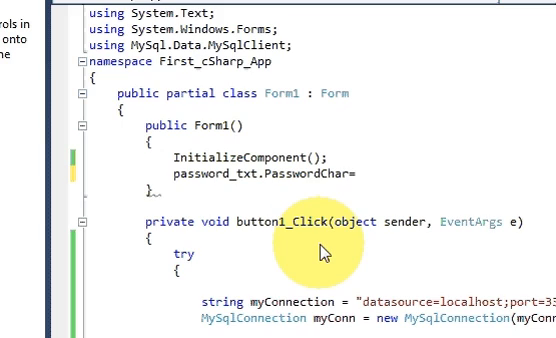
text('';)
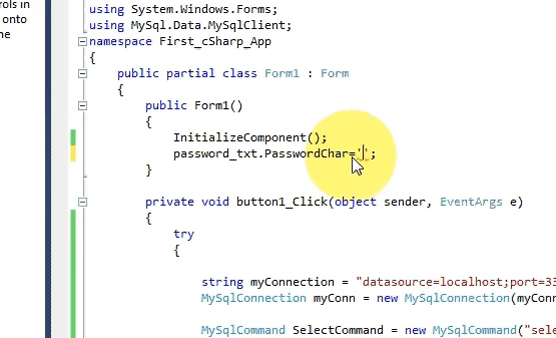
text($)
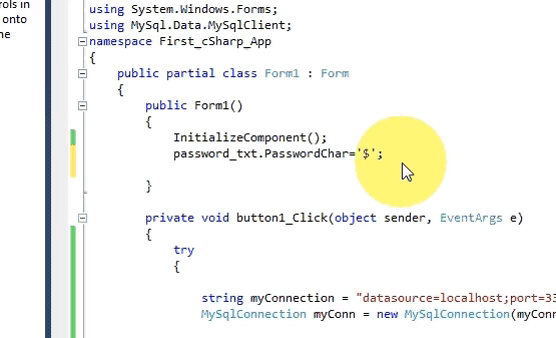
Step: Add password_txt.MaxLength = 10; on the next constructor line via IntelliSense
text(password_txt.)
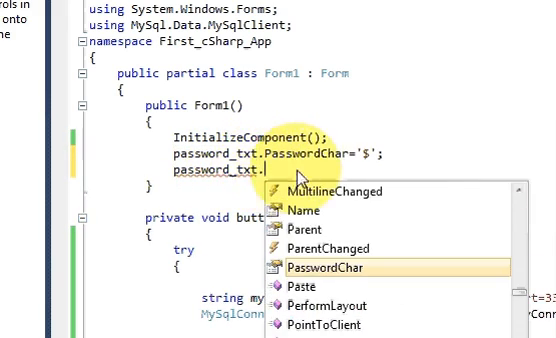
text(m)
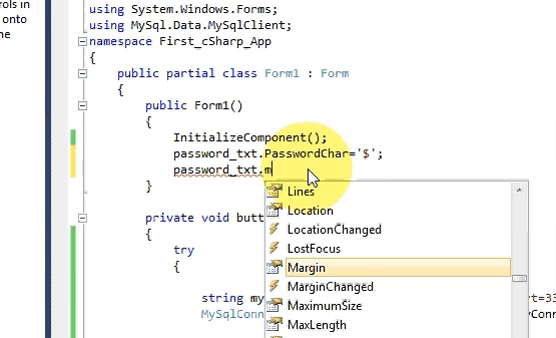
text(axLength)
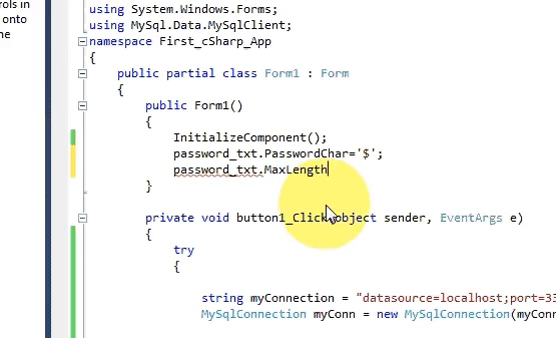
text(= 10;)
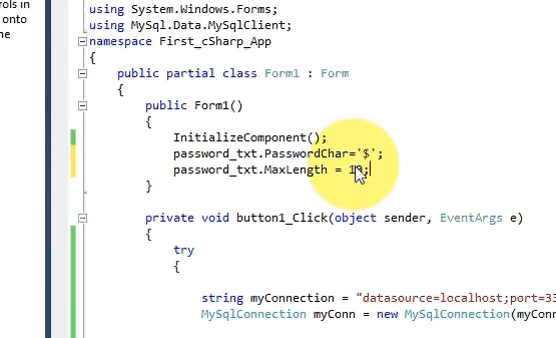
text(0)
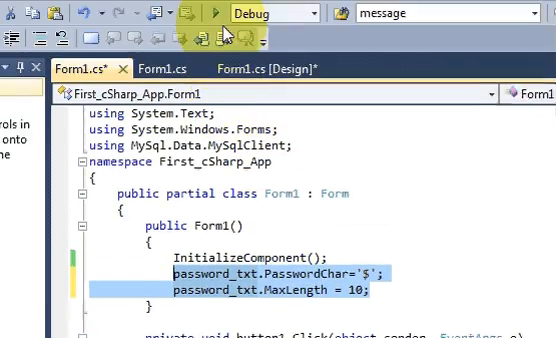
Step: Run the form, enter a '$'-masked password, log in and confirm the correct-credentials message
click(208, 12)
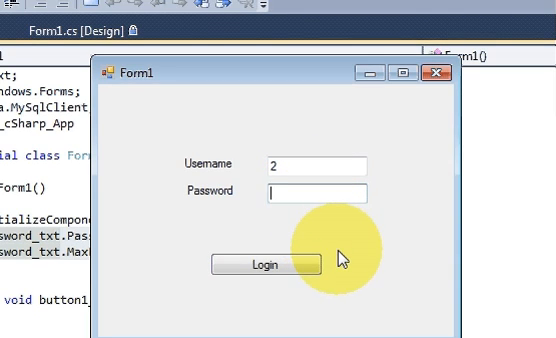
text(s)
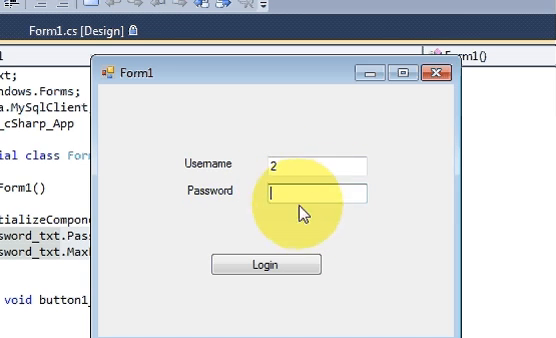
mouse_move(298, 226)
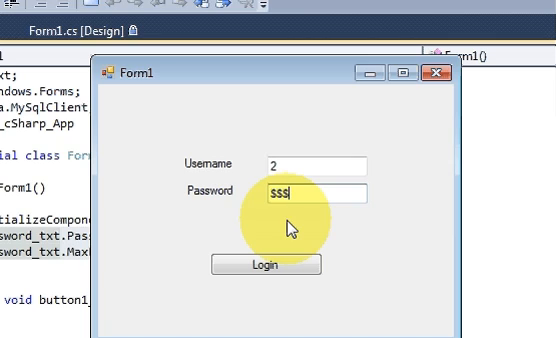
text($$$$)
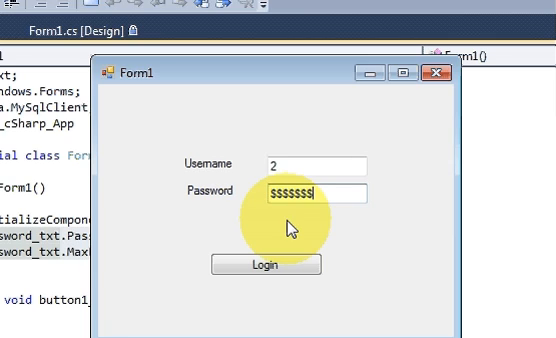
text($$$$)
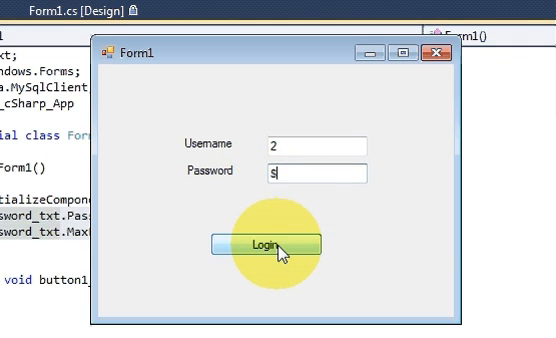
click(258, 246)
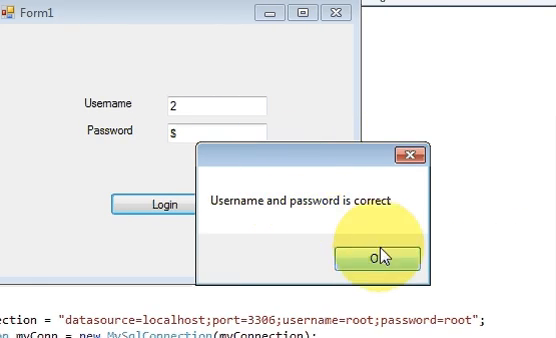
click(376, 258)
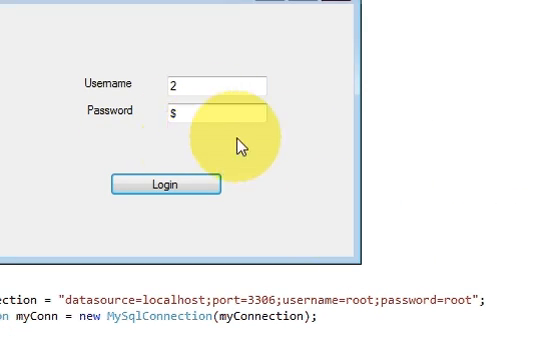